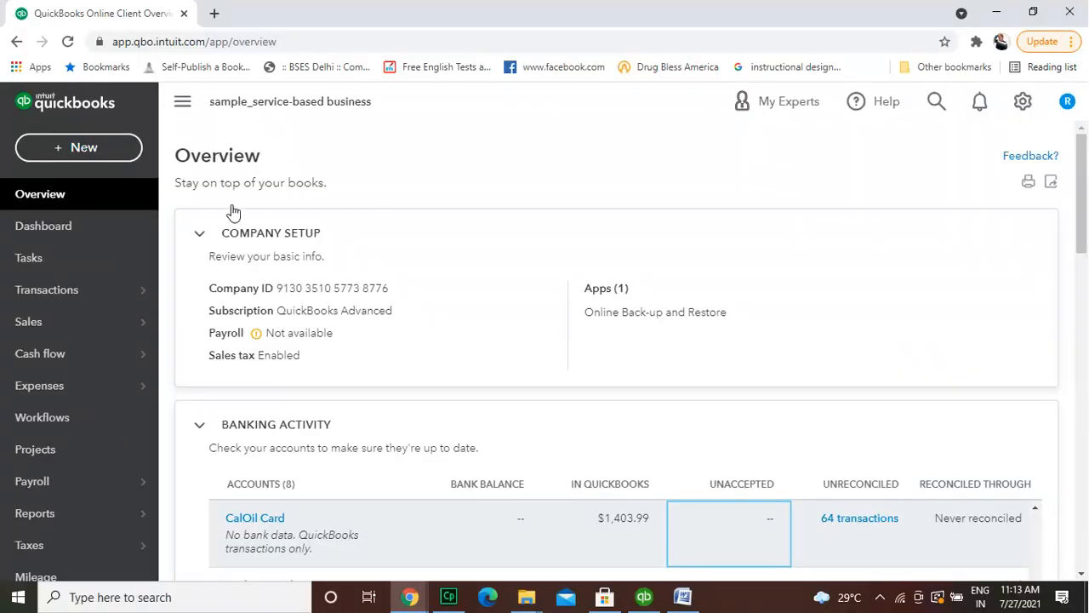
- Sort the banking activity accounts by name and review the overview
{"action": "left_click", "coordinate": [255, 483]}
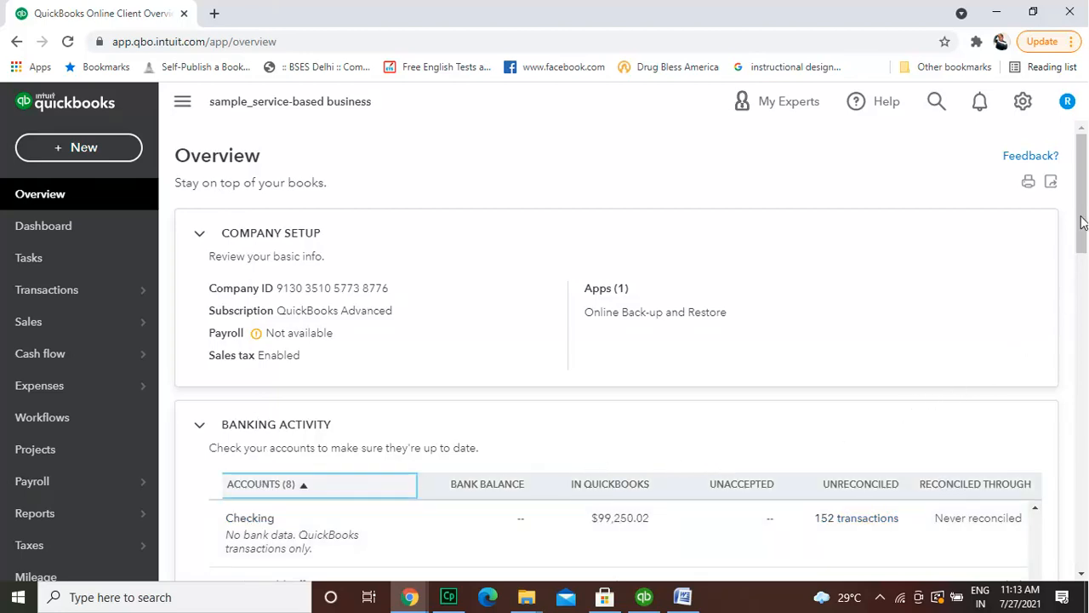
{"action": "scroll", "scroll_direction": "down", "scroll_amount": 3}
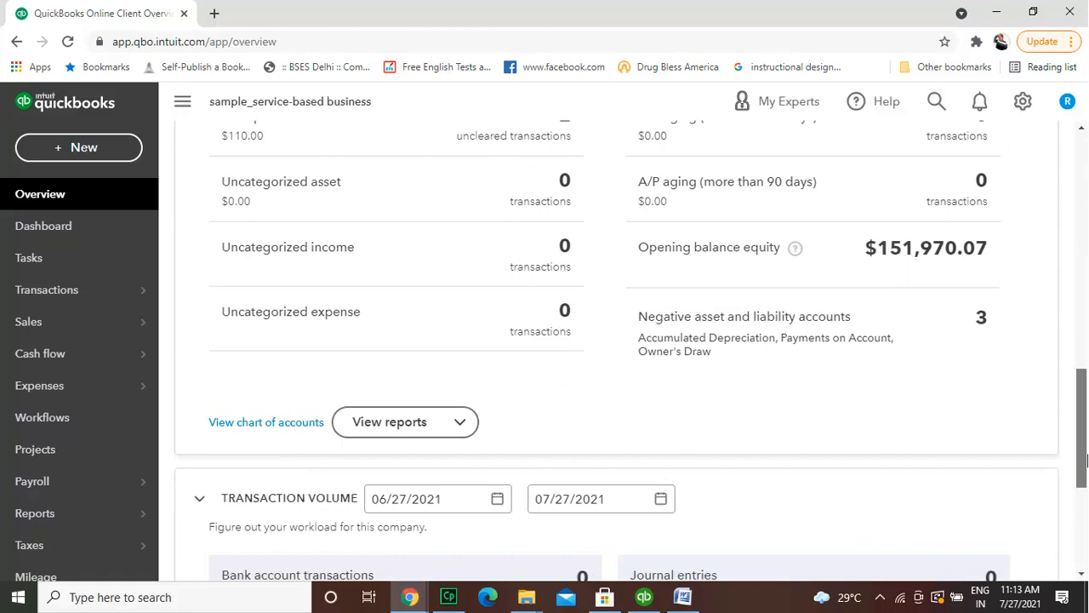
{"action": "scroll", "scroll_direction": "up", "scroll_amount": 3}
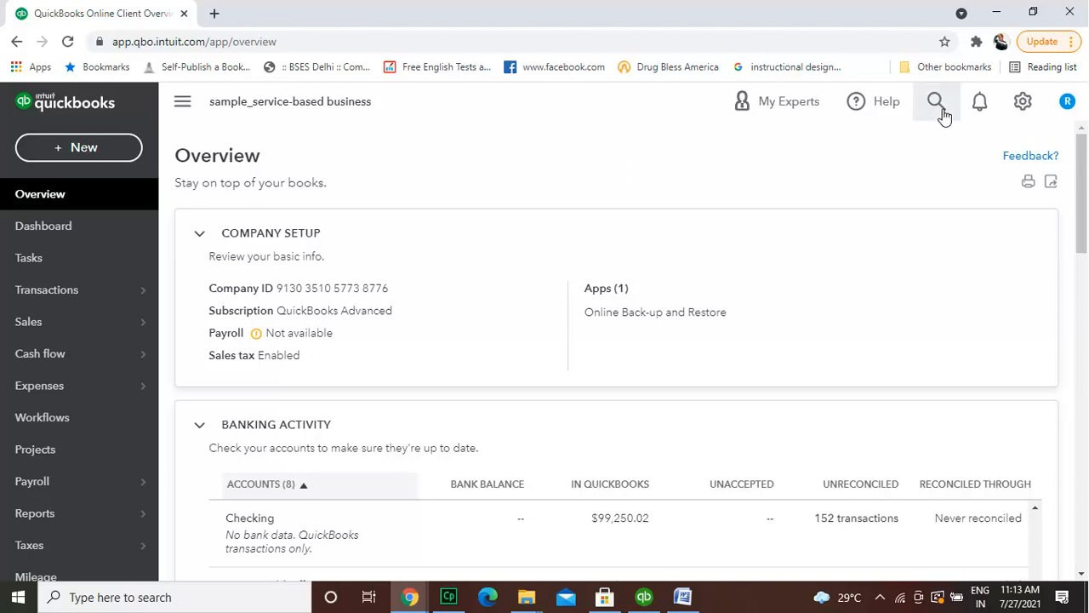
{"action": "mouse_move", "coordinate": [1021, 102]}
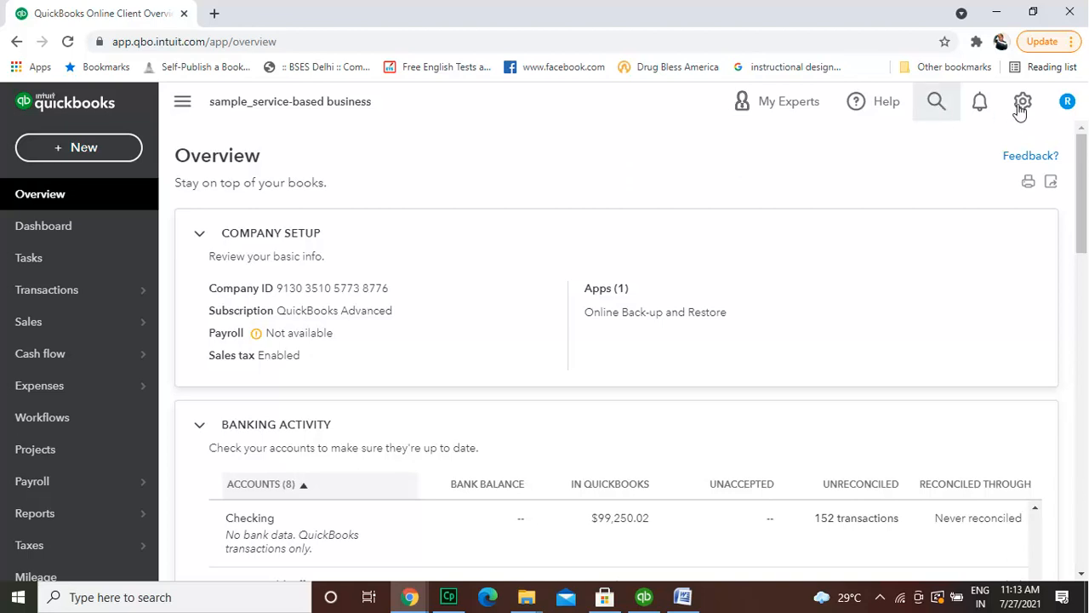
- Go to the Chart of Accounts from the gear menu under Your Company
{"action": "left_click", "coordinate": [1021, 102]}
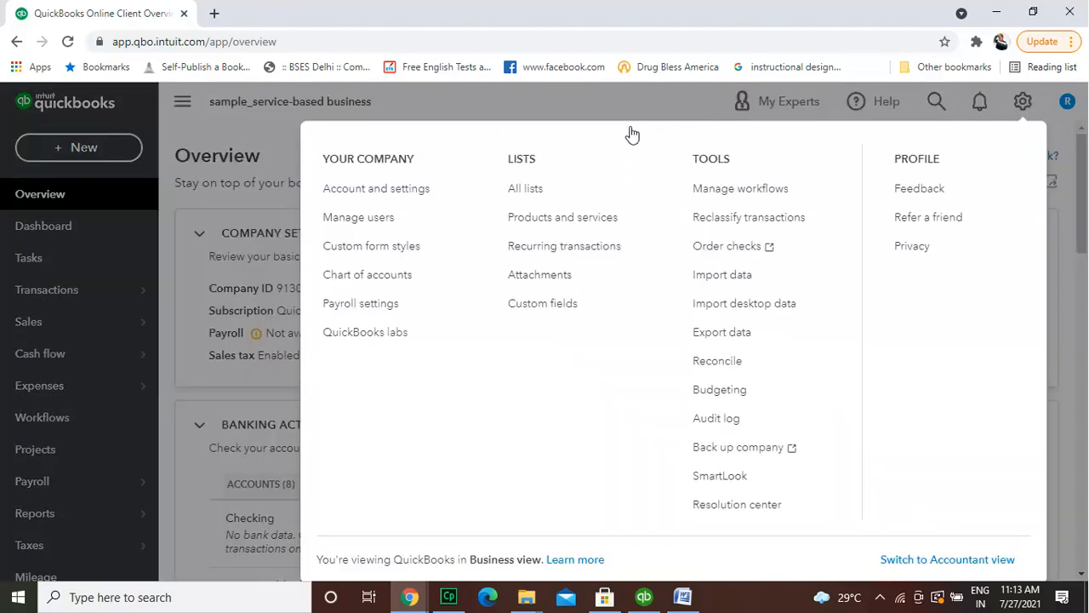
{"action": "left_click", "coordinate": [367, 274]}
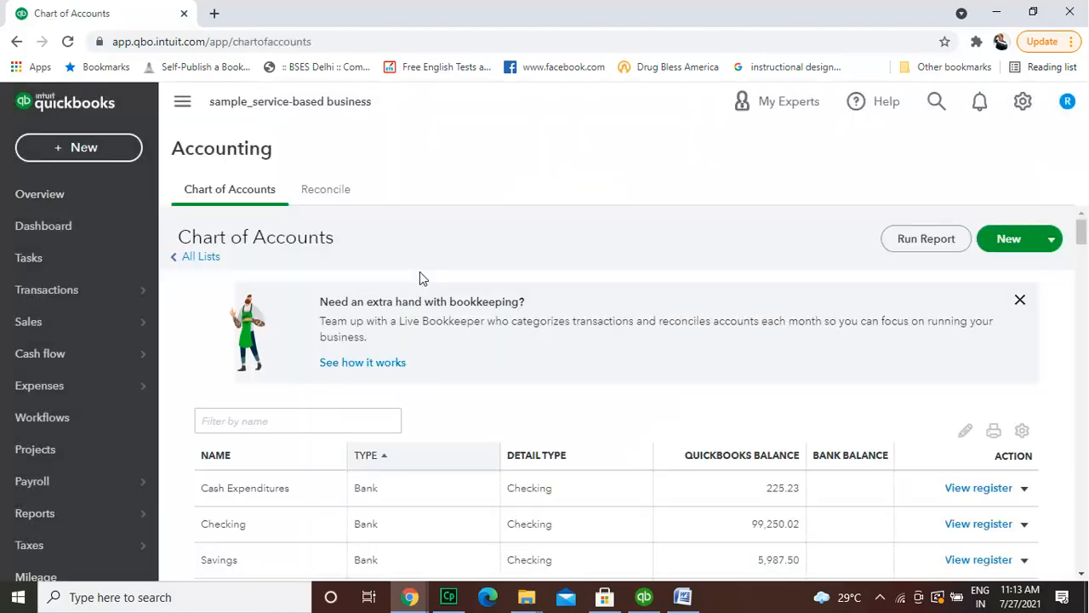
{"action": "mouse_move", "coordinate": [508, 318]}
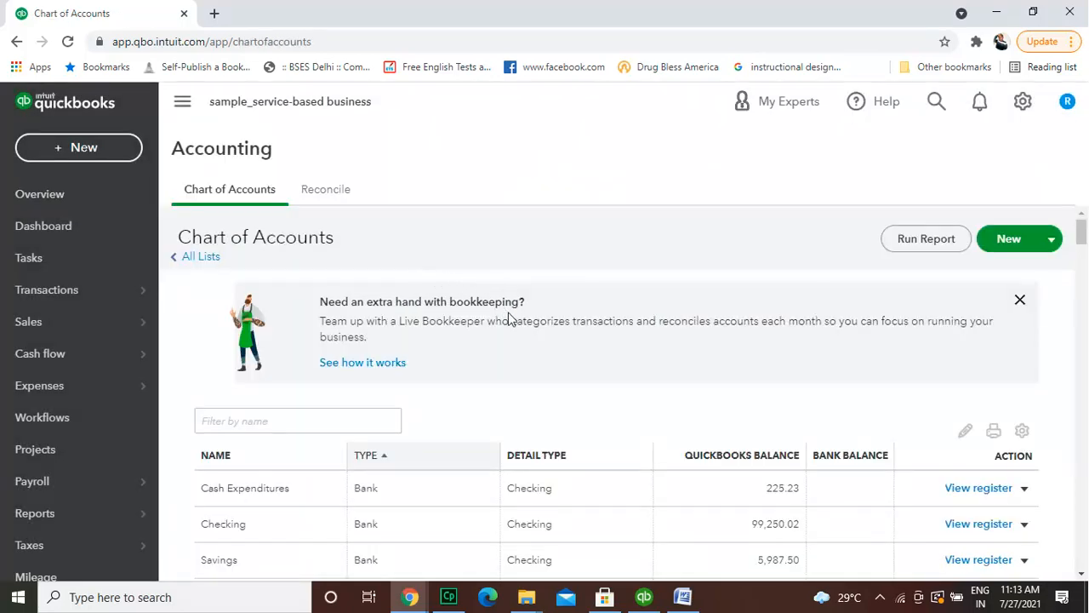
{"action": "left_click", "coordinate": [1022, 300]}
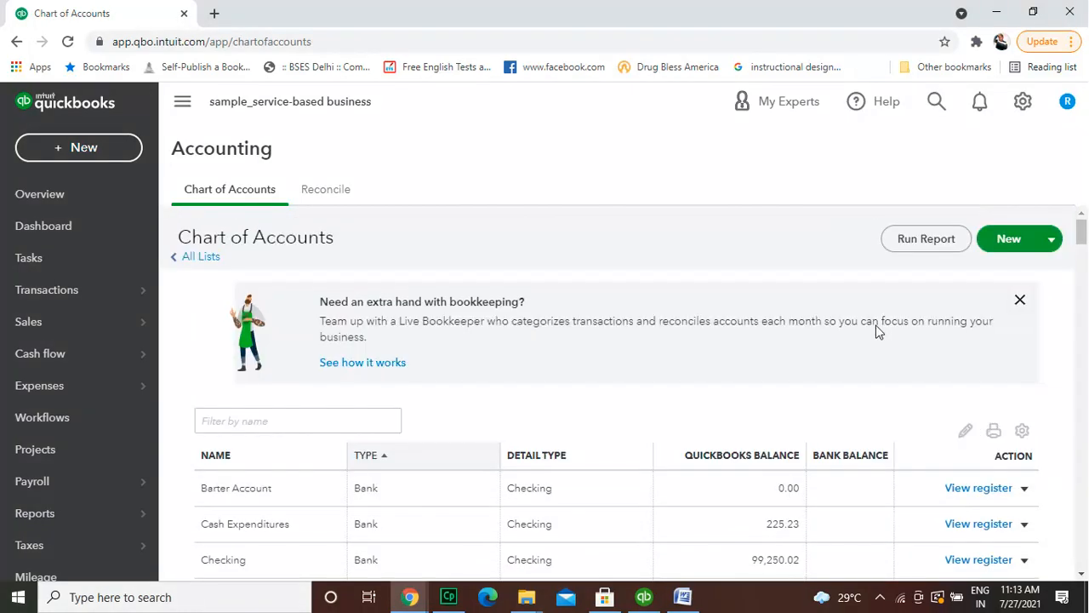
{"action": "mouse_move", "coordinate": [791, 400]}
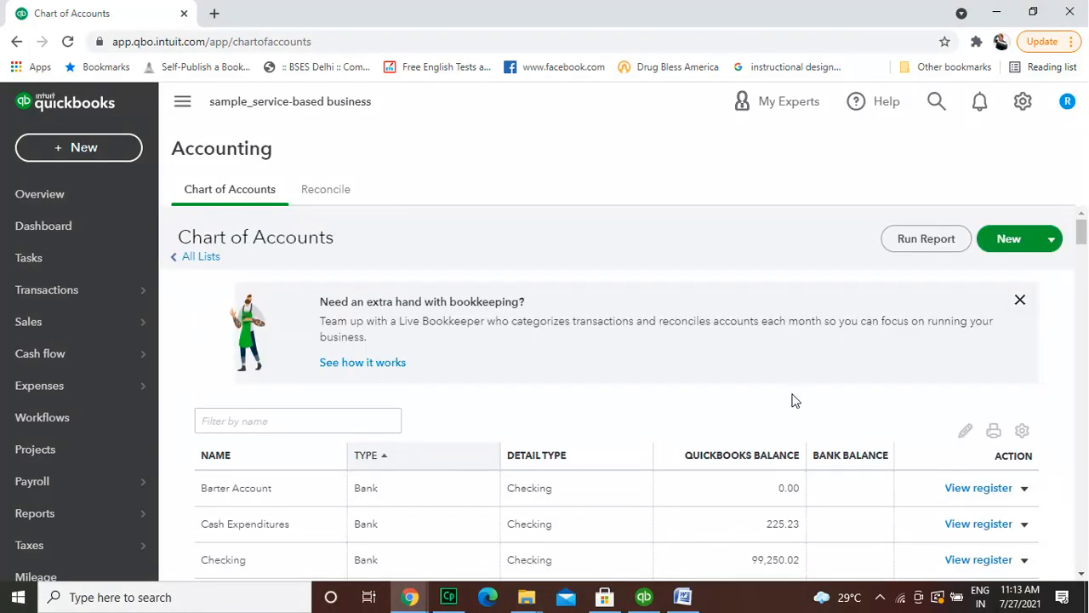
{"action": "mouse_move", "coordinate": [953, 389]}
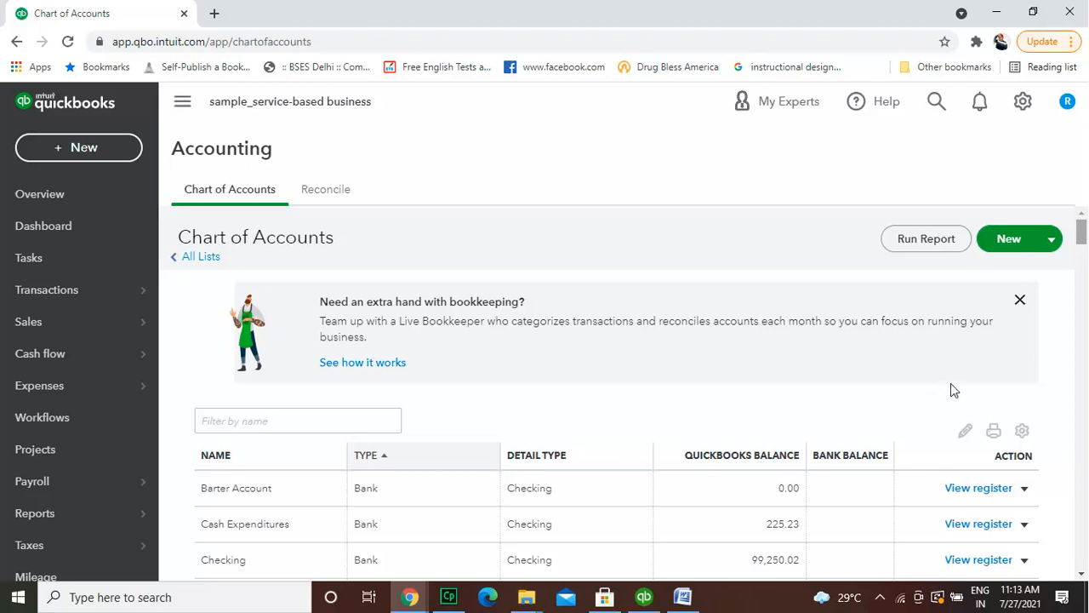
- Make Barter Account inactive from its Action dropdown and confirm with Yes
{"action": "scroll", "scroll_direction": "down", "scroll_amount": 3}
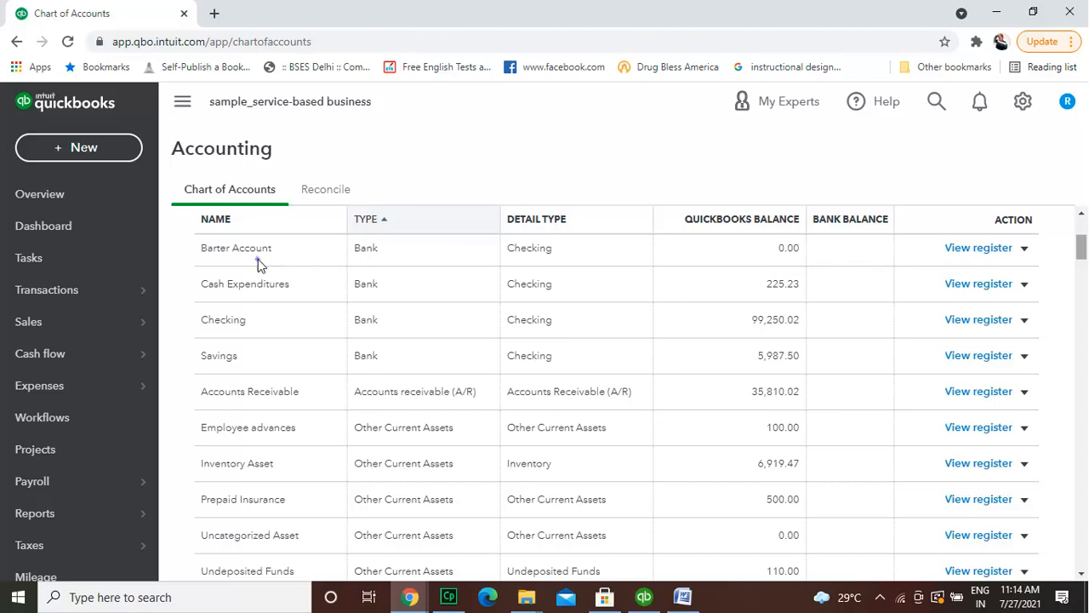
{"action": "mouse_move", "coordinate": [935, 248]}
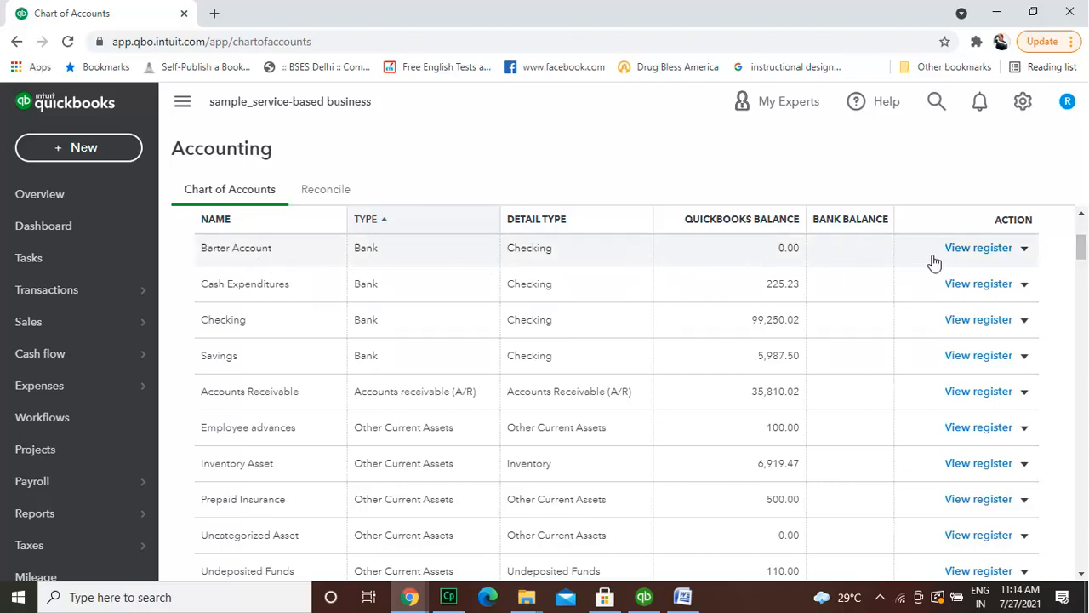
{"action": "left_click", "coordinate": [1025, 249]}
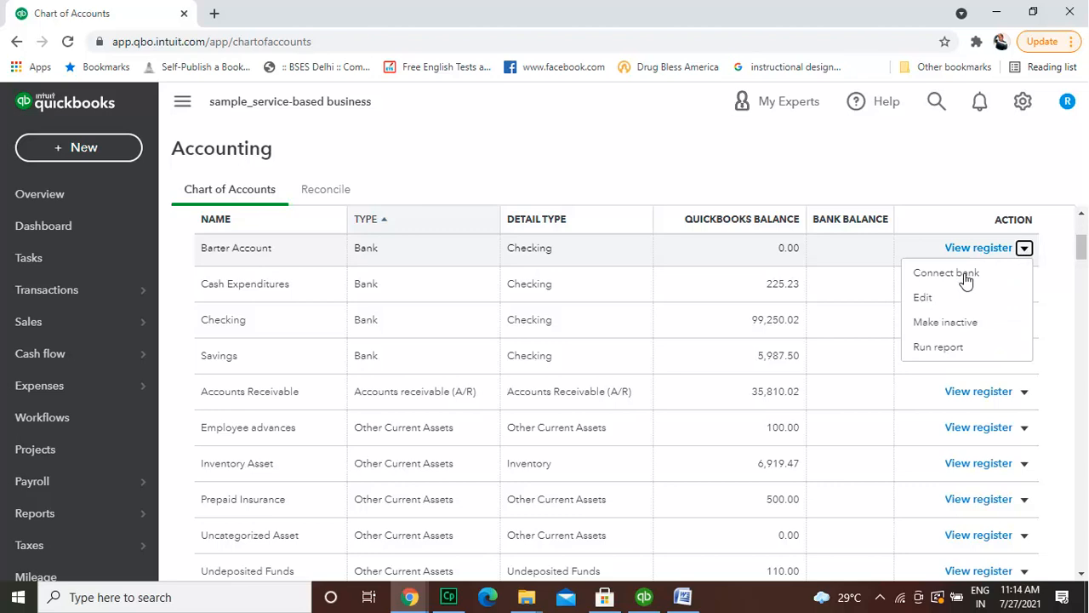
{"action": "mouse_move", "coordinate": [946, 272]}
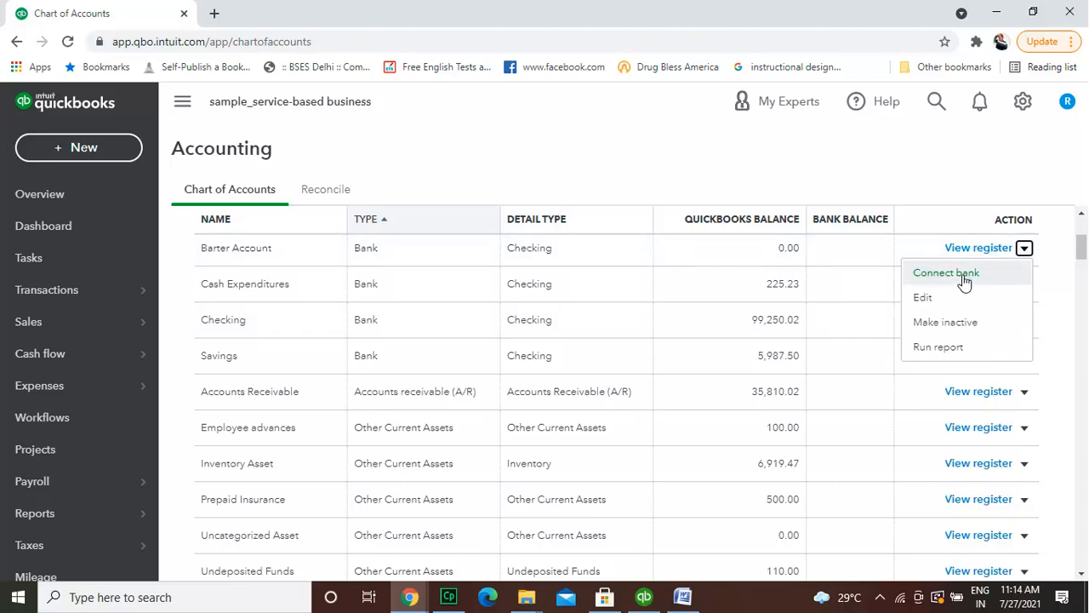
{"action": "left_click", "coordinate": [946, 322]}
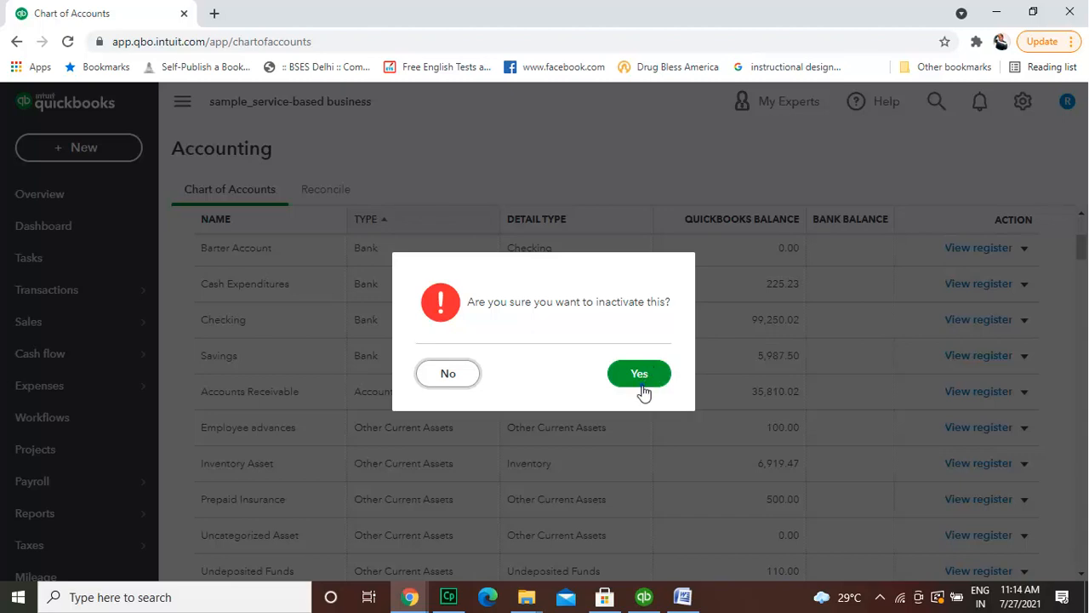
{"action": "left_click", "coordinate": [640, 373]}
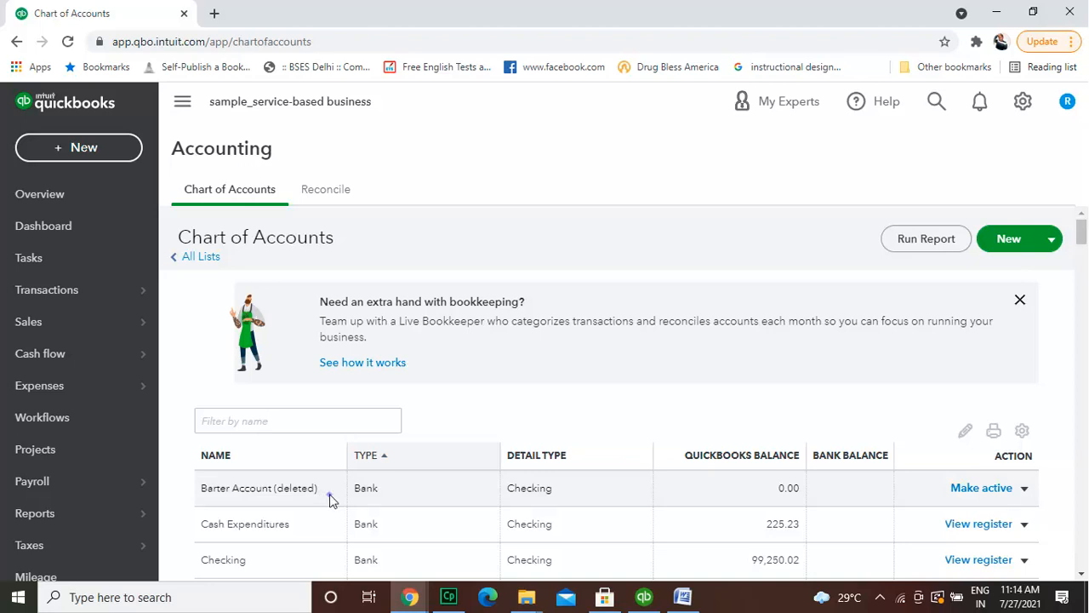
{"action": "mouse_move", "coordinate": [940, 419]}
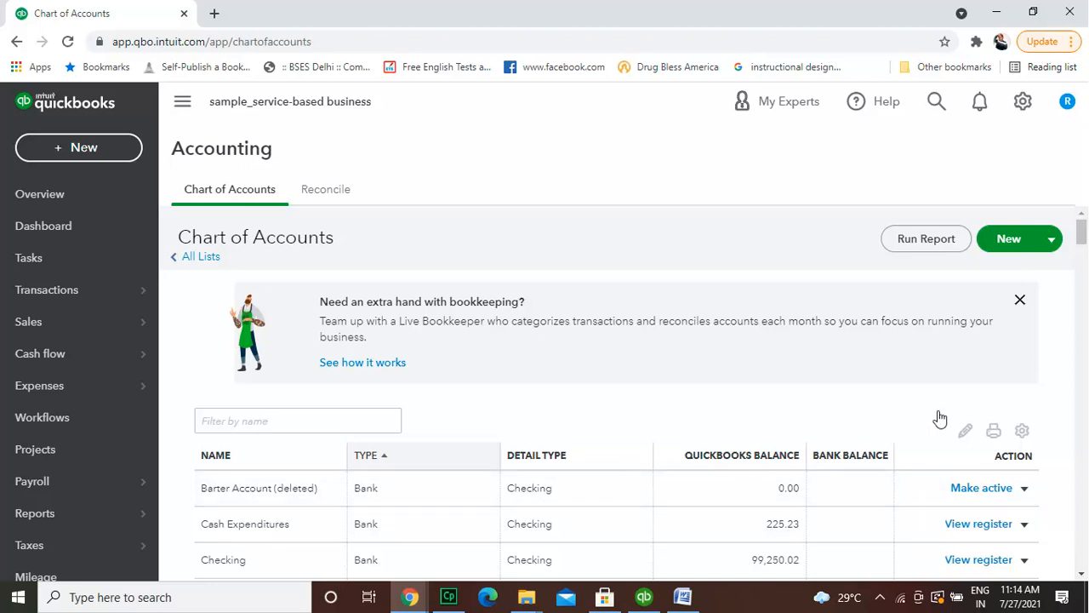
- Close the Live Bookkeeper banner, return to Overview and expand Company Setup
{"action": "left_click", "coordinate": [1020, 300]}
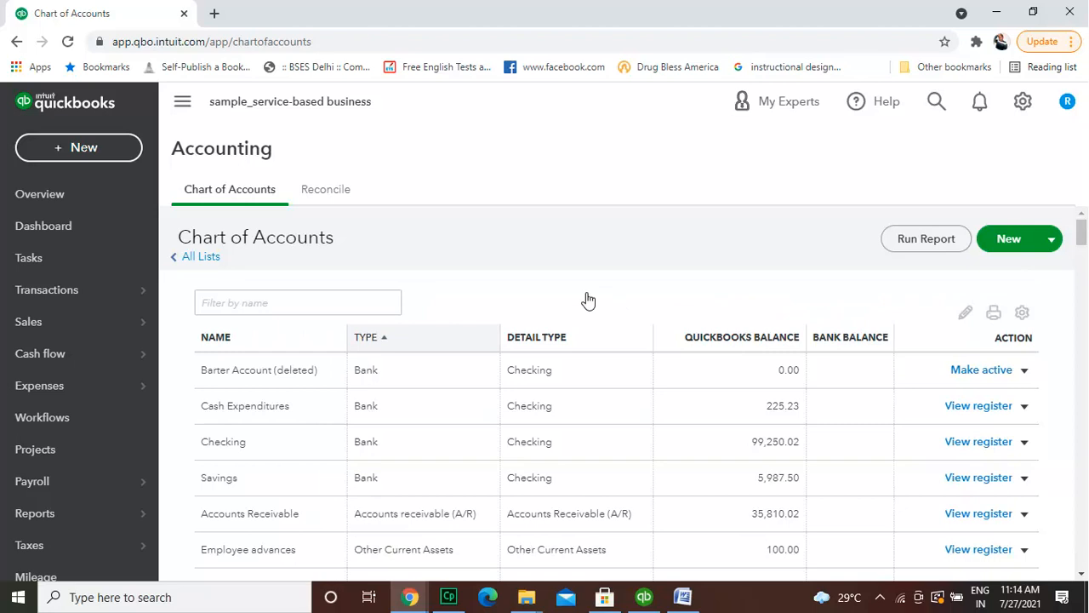
{"action": "mouse_move", "coordinate": [40, 194]}
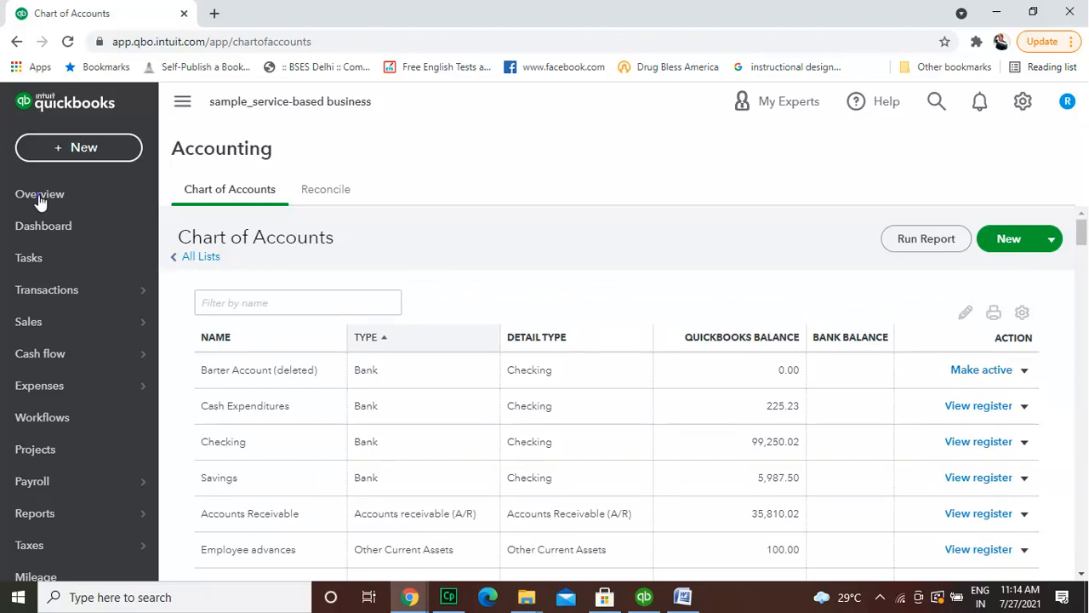
{"action": "left_click", "coordinate": [41, 194]}
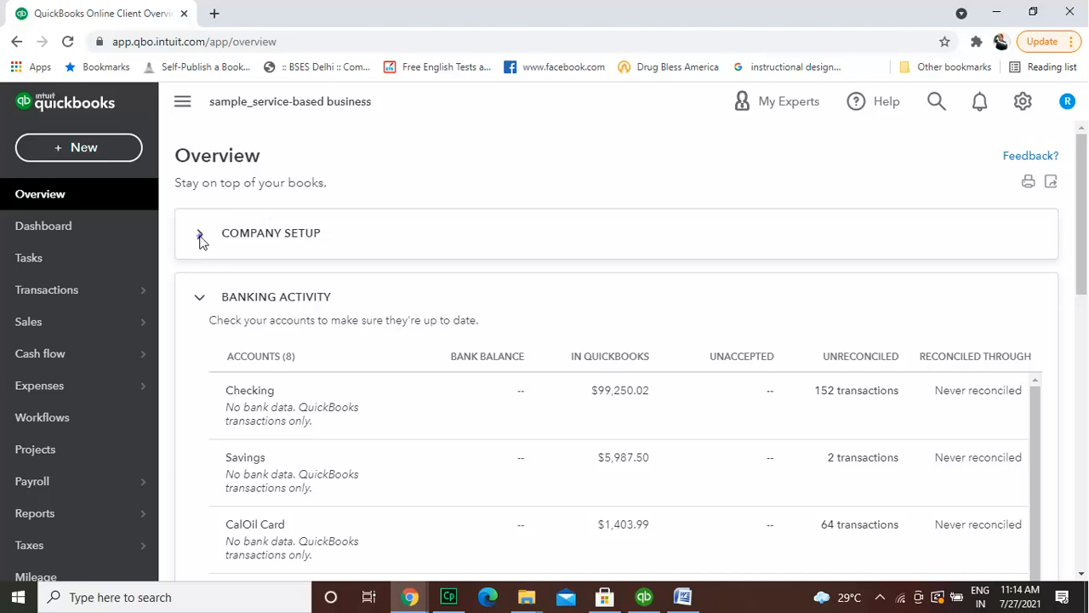
{"action": "left_click", "coordinate": [199, 232]}
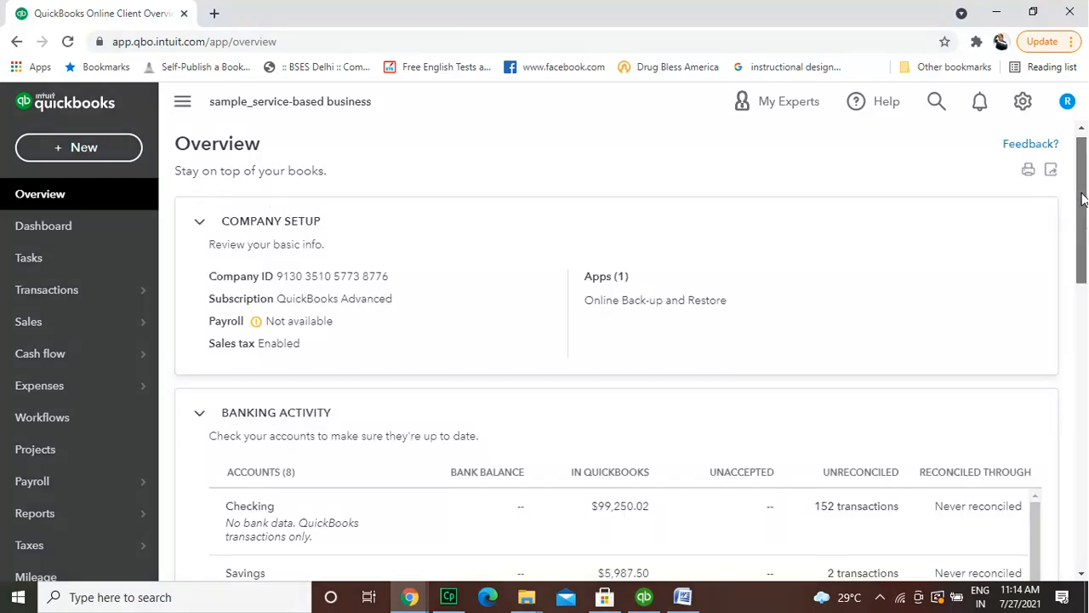
{"action": "scroll", "scroll_direction": "down", "scroll_amount": 3}
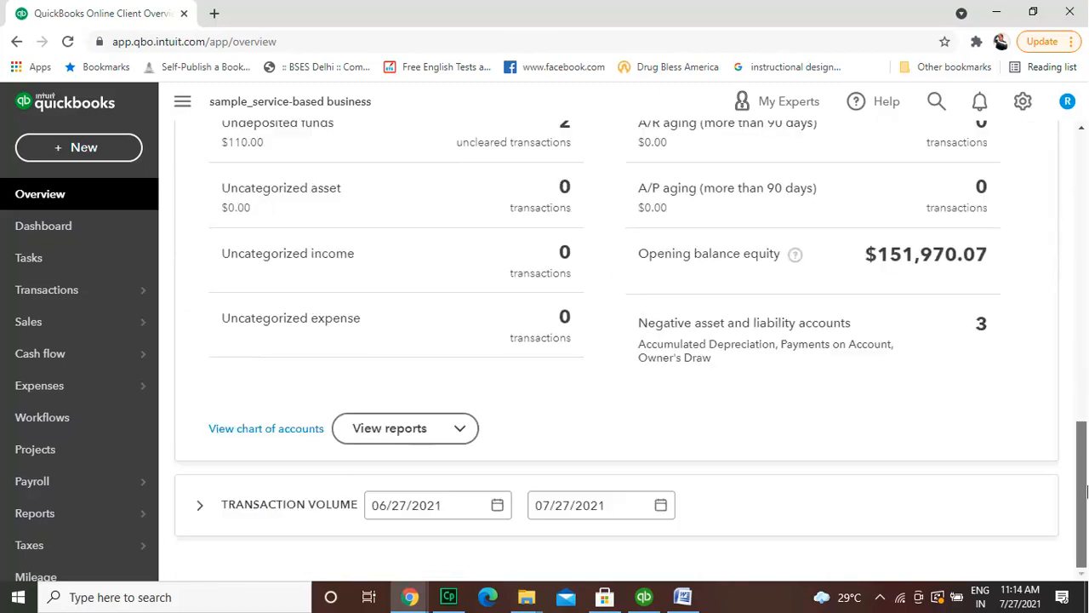
{"action": "scroll", "scroll_direction": "up", "scroll_amount": 3}
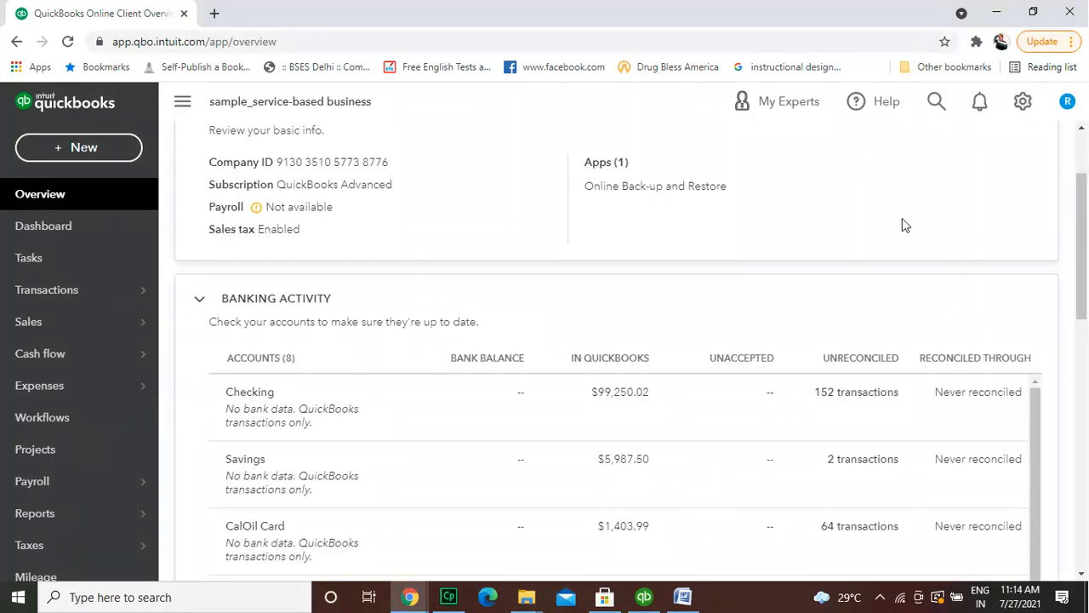